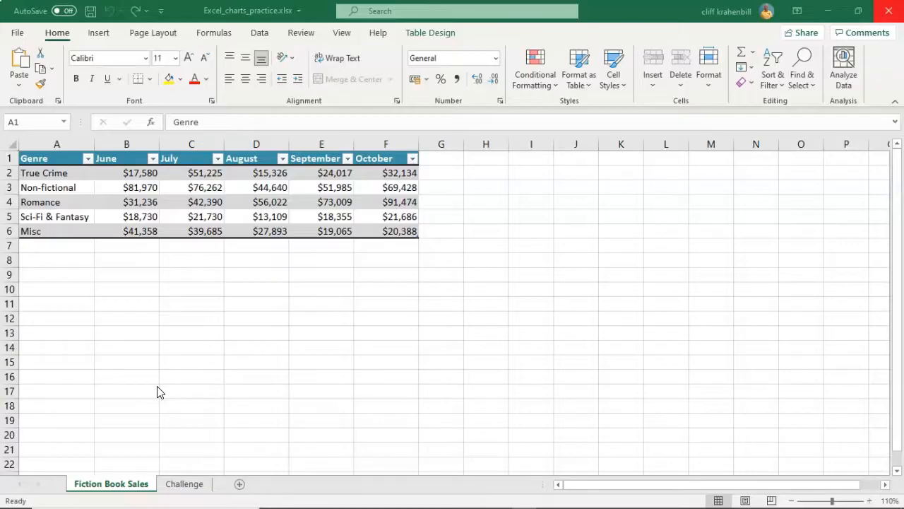
pyautogui.moveTo(71, 452)
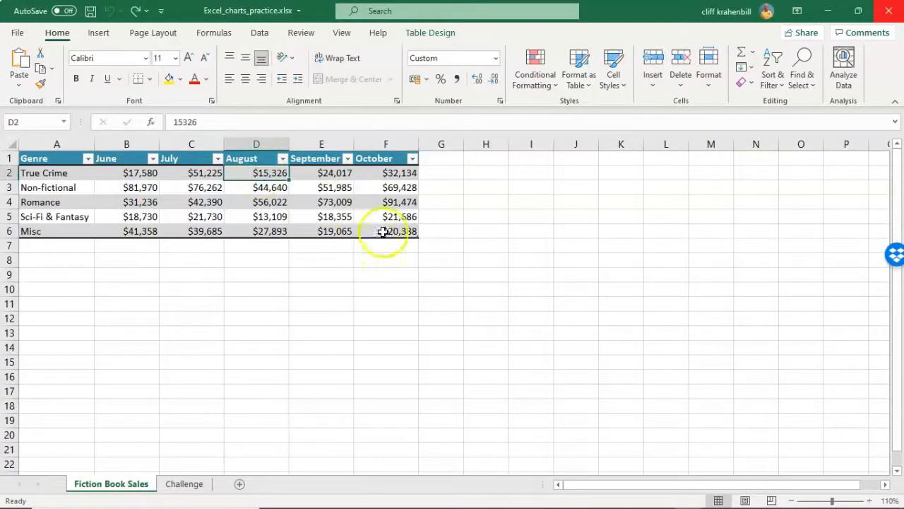
# - Select the August–October sales cells D2:F6 for all genres, excluding headers
pyautogui.click(385, 232)
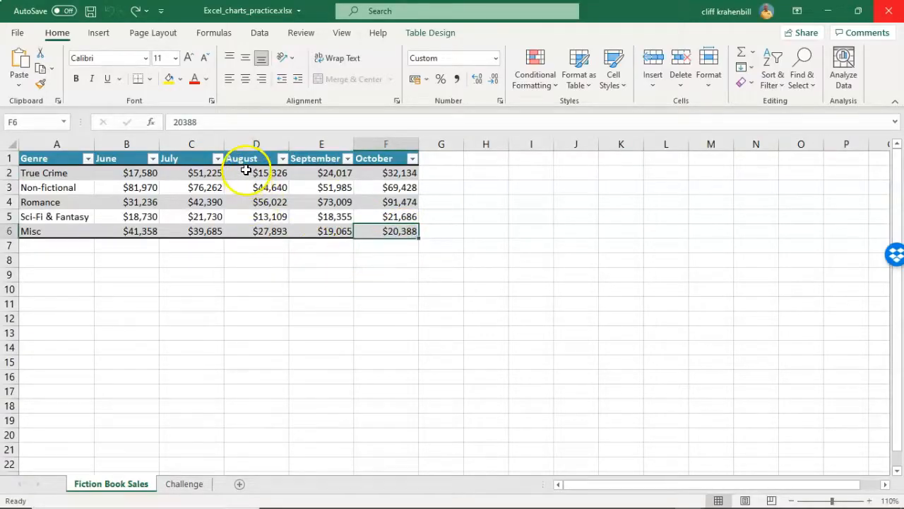
pyautogui.click(256, 173)
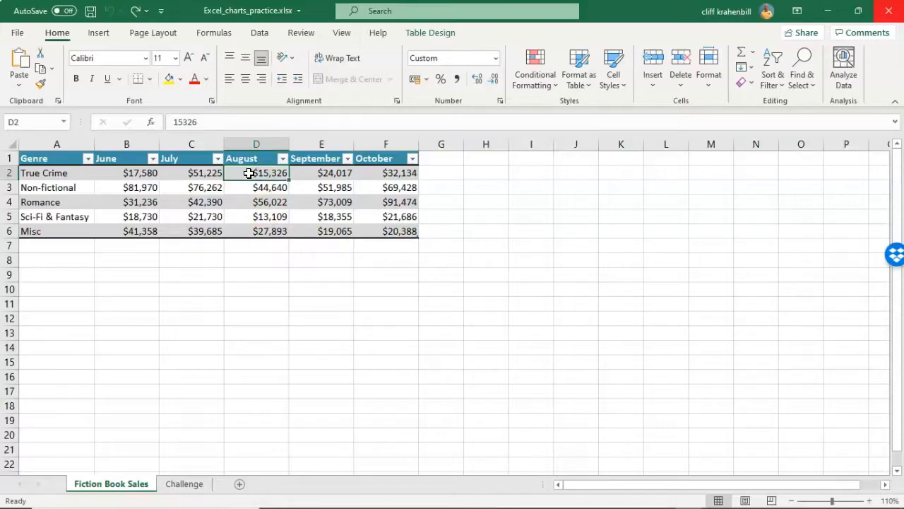
pyautogui.moveTo(256, 172); pyautogui.dragTo(334, 172)
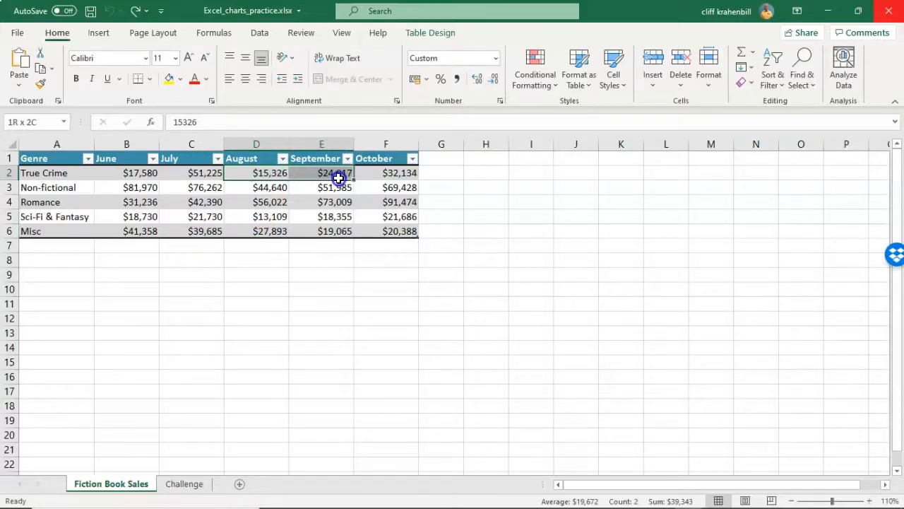
pyautogui.moveTo(339, 172); pyautogui.dragTo(398, 231)
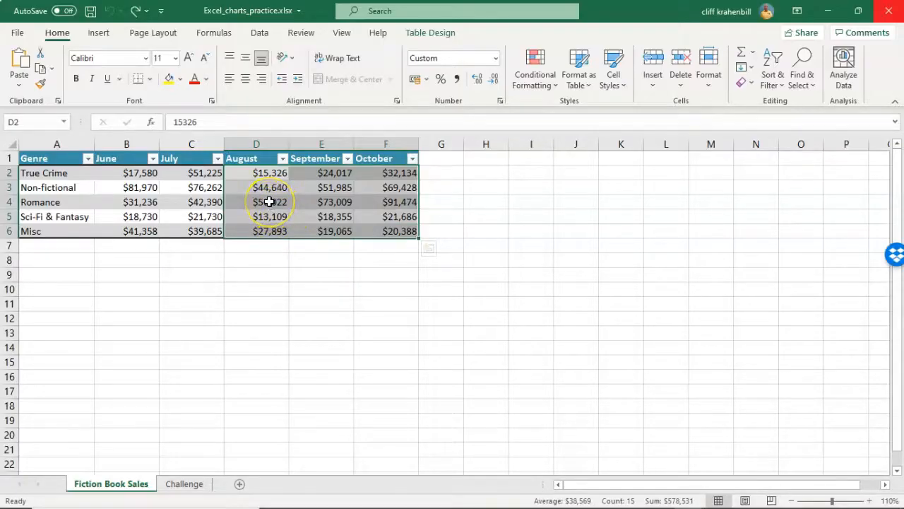
pyautogui.rightClick(269, 200)
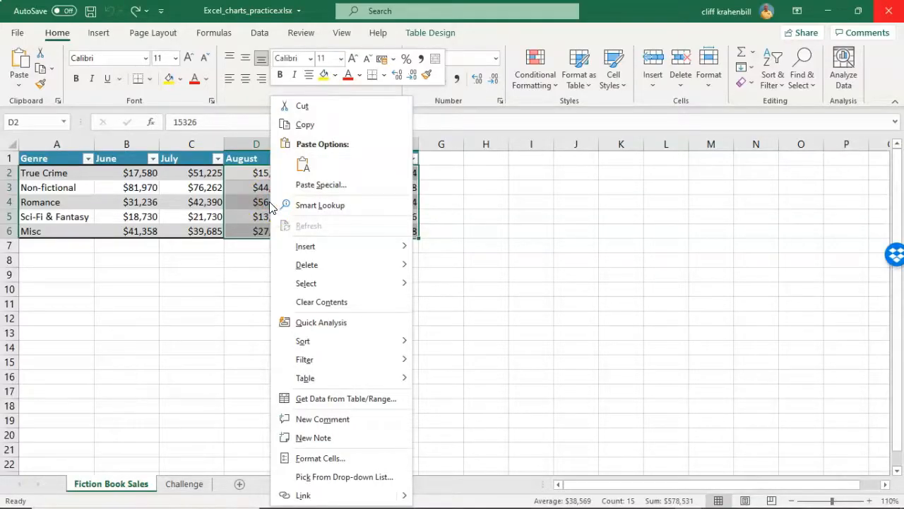
pyautogui.moveTo(319, 271)
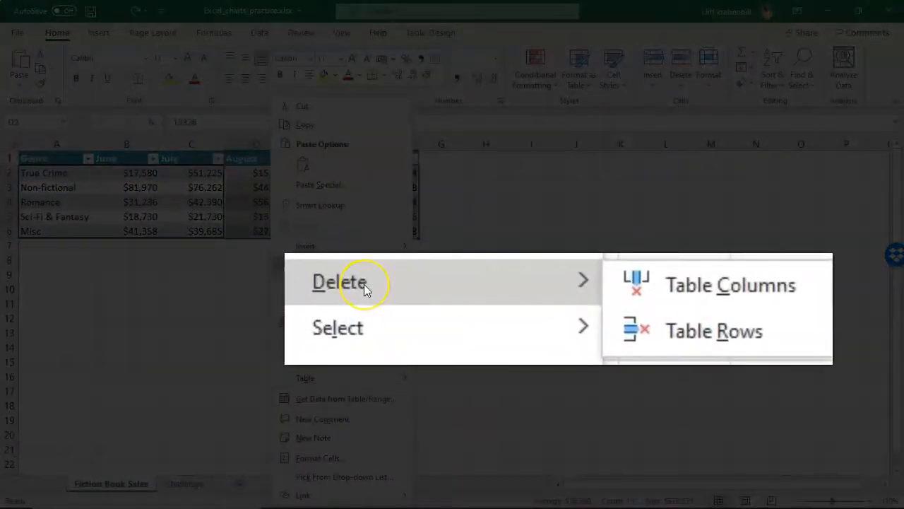
pyautogui.moveTo(364, 283)
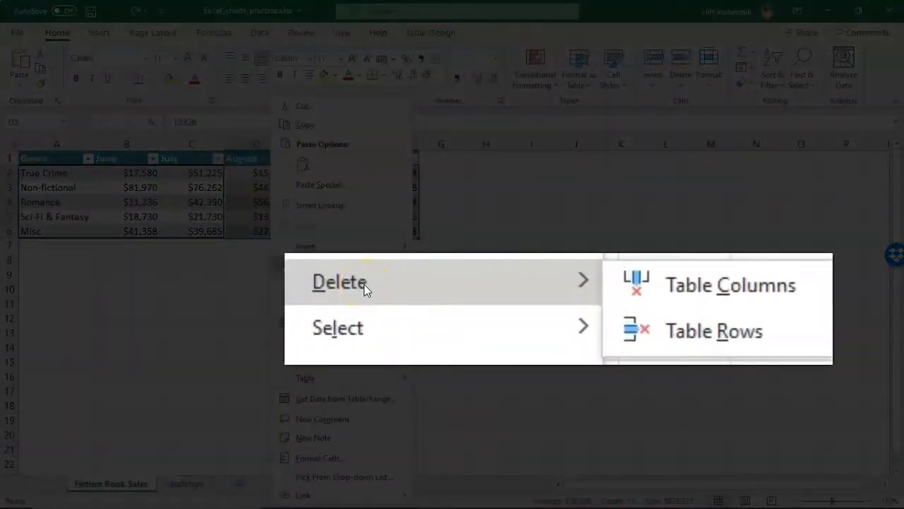
pyautogui.moveTo(474, 288)
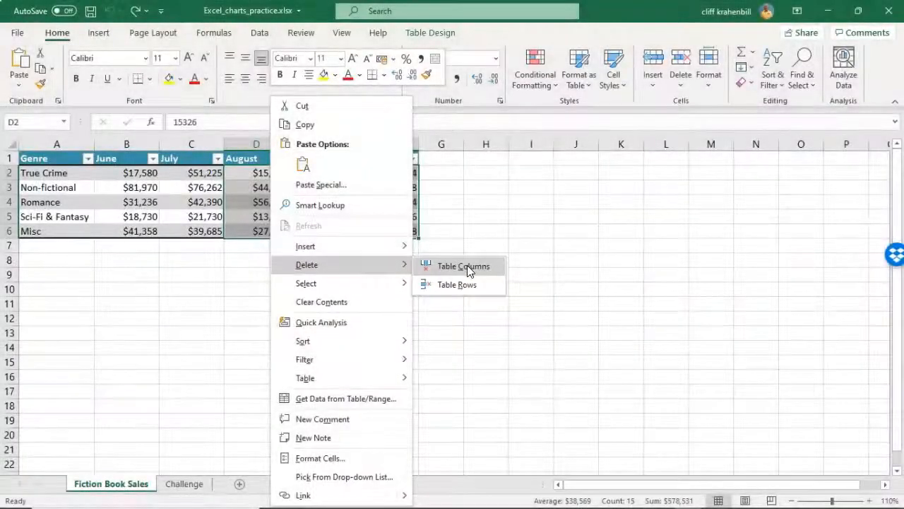
pyautogui.moveTo(458, 284)
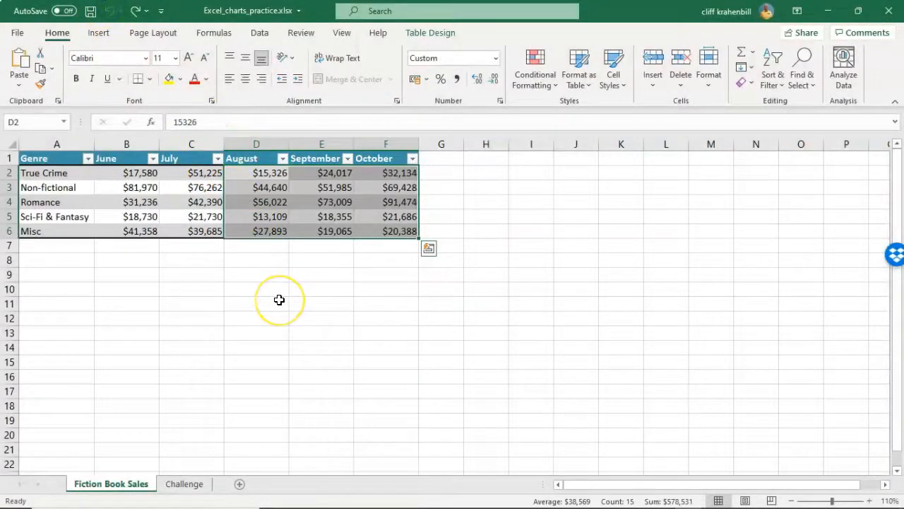
pyautogui.moveTo(234, 166)
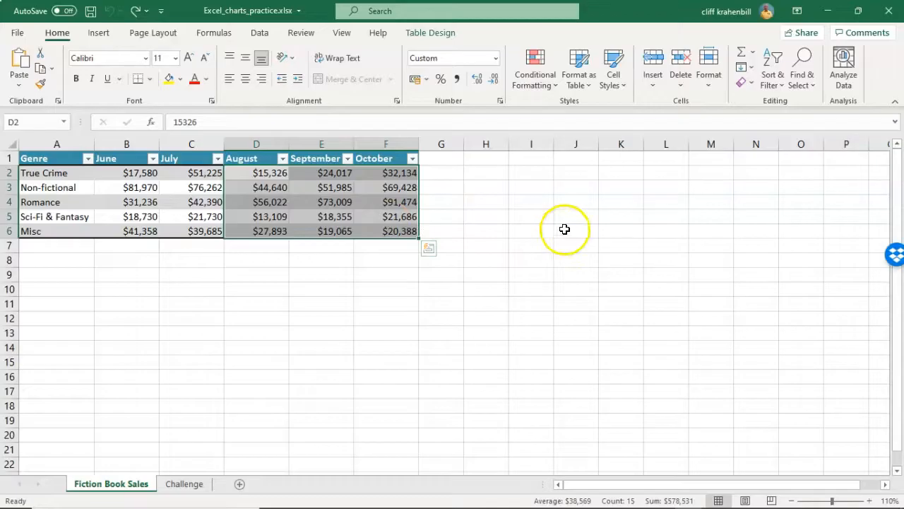
pyautogui.moveTo(559, 221)
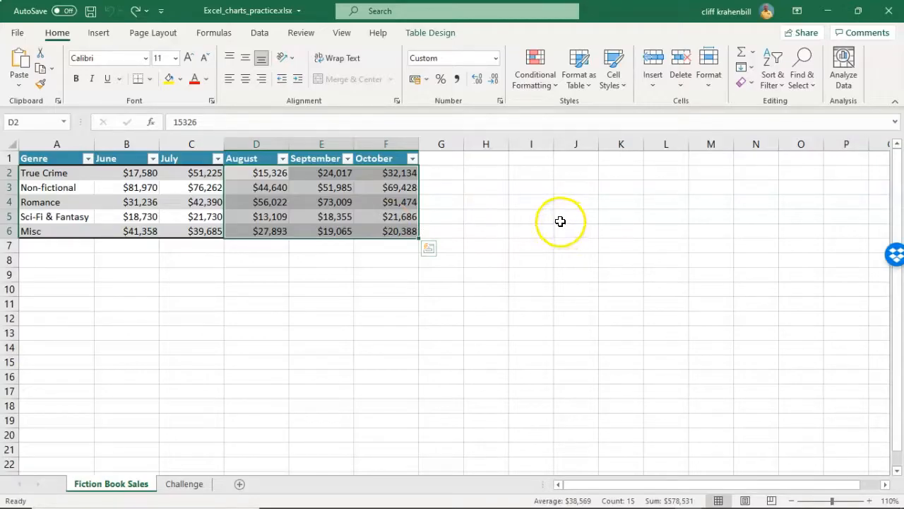
# - Clear the selected August–October values, leaving headers and formatting intact
pyautogui.press('Delete')
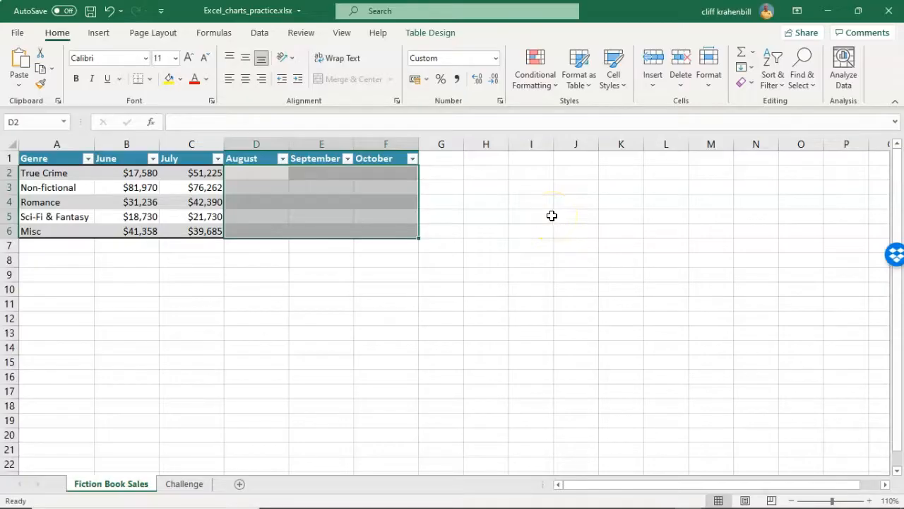
pyautogui.moveTo(551, 215)
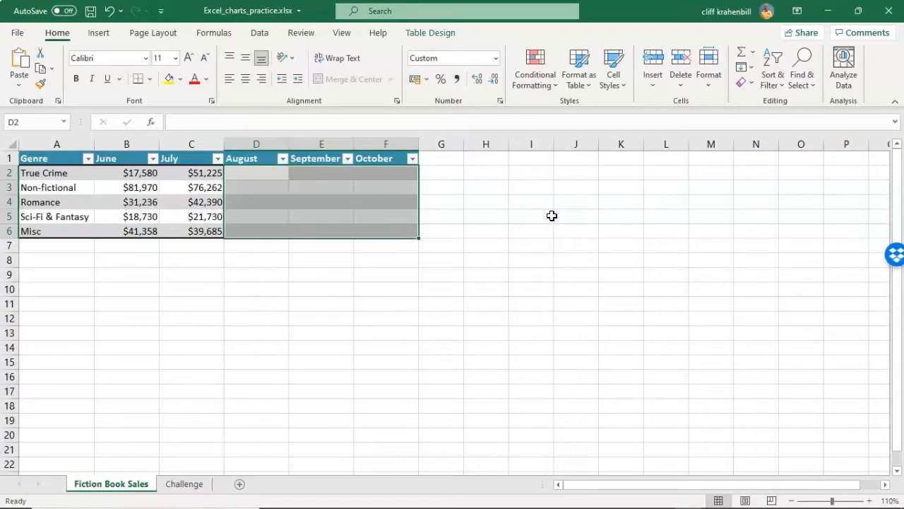
pyautogui.moveTo(249, 344)
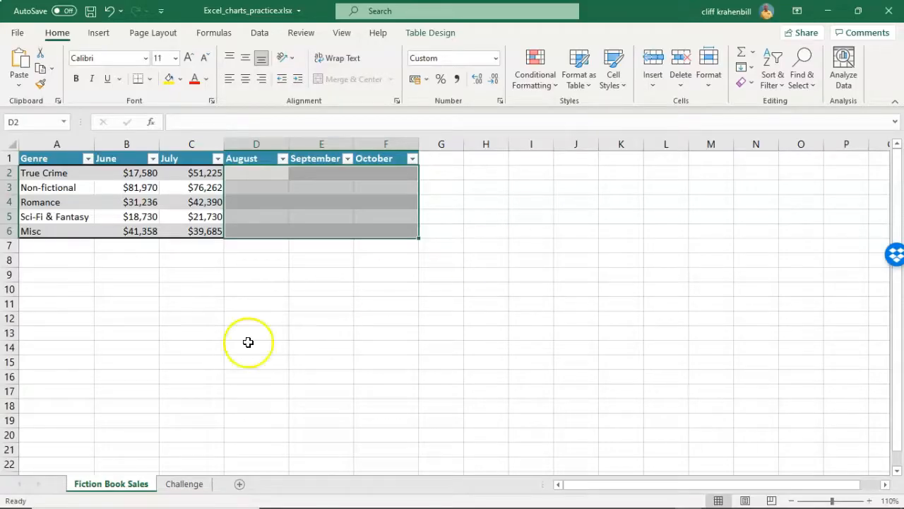